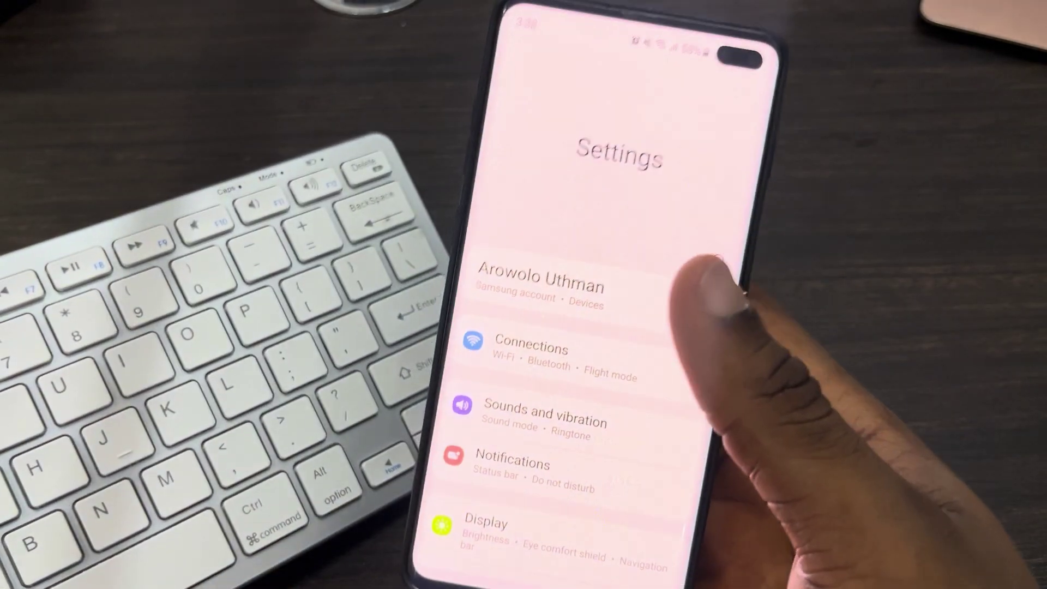
Go to the Connections page listing Wi-Fi, Bluetooth and flight mode.
click(533, 349)
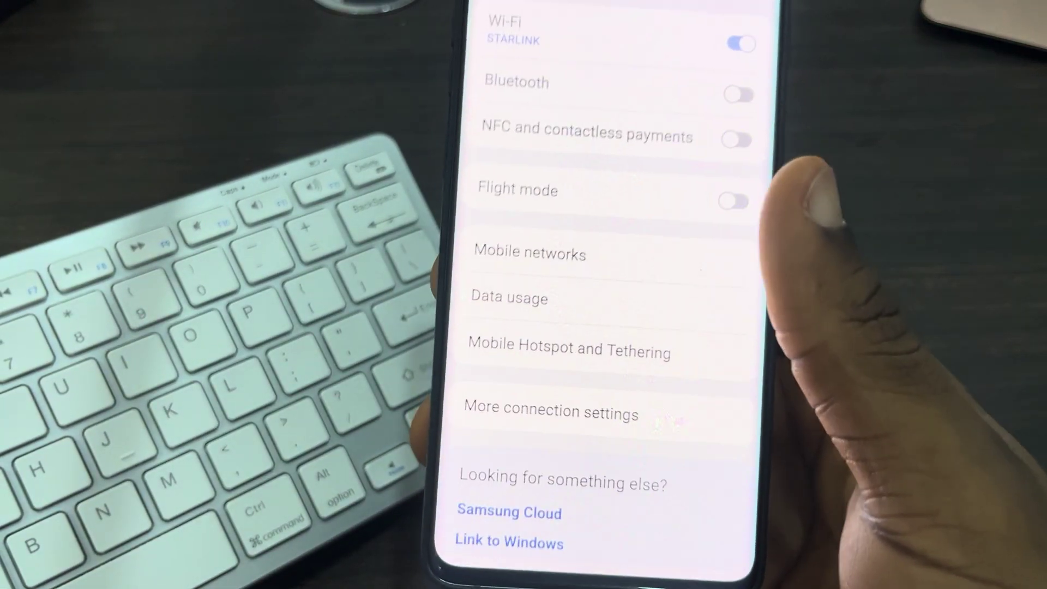